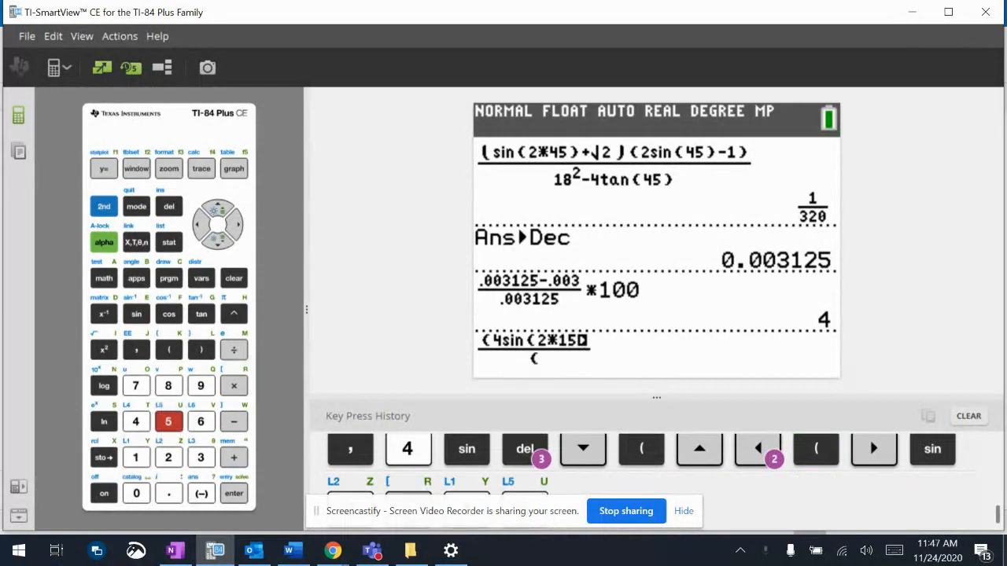
# Step: Switch to OneNote to view problem 5, defining F with x = 12, y = 8, z = 15°
pyautogui.click(175, 550)
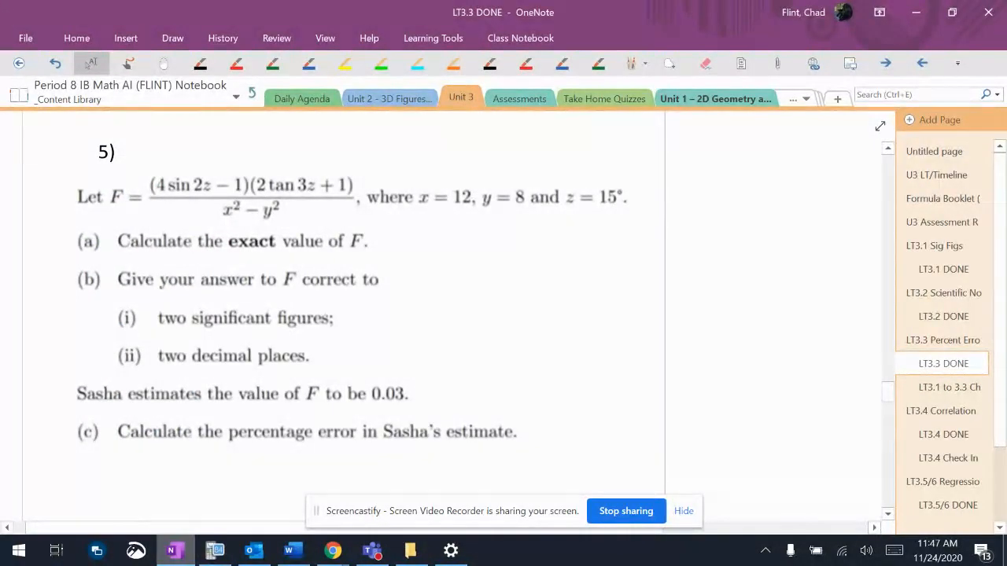